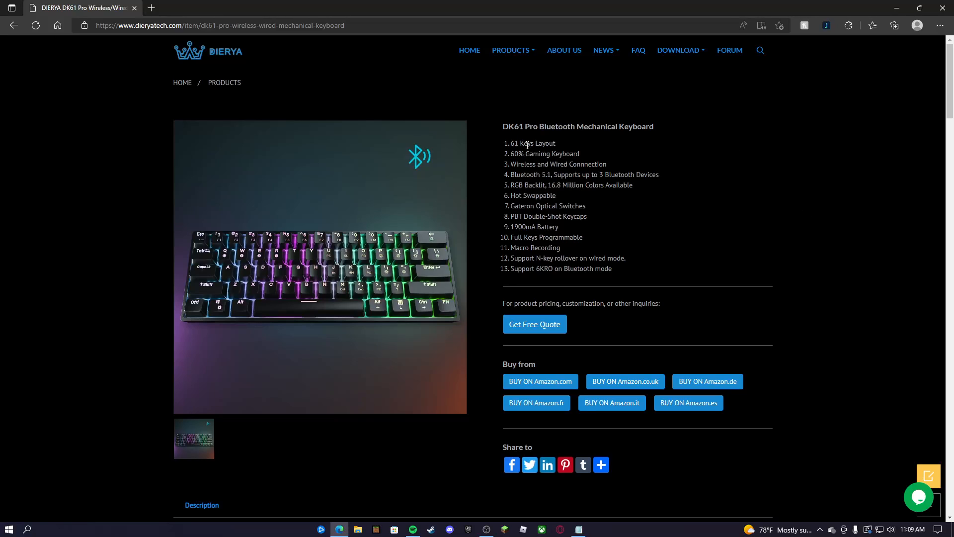
Highlight the numbered keyboard spec list on the product page, then bring up an untitled Notepad note.
{"action": "left_click_drag", "start_coordinate": [525, 143], "coordinate": [608, 269]}
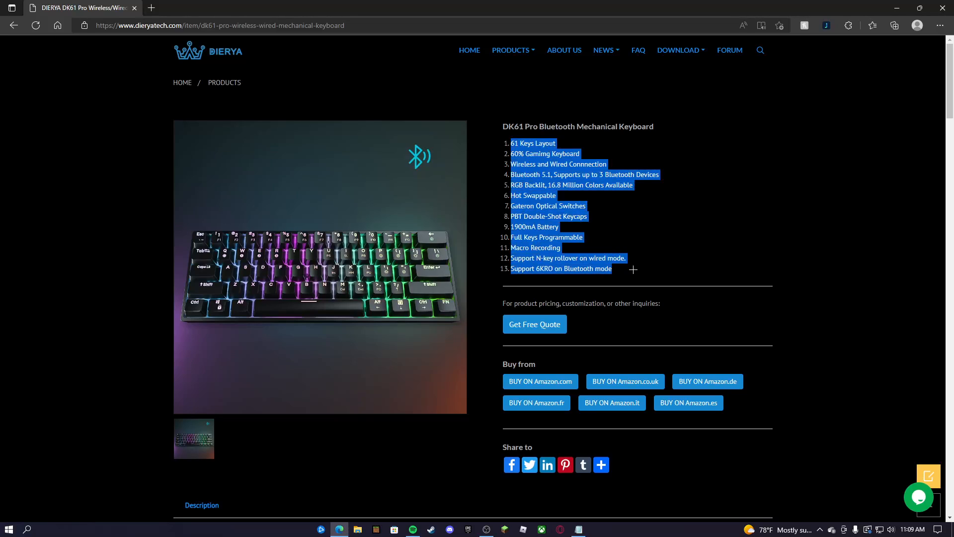
{"action": "left_click", "coordinate": [622, 212]}
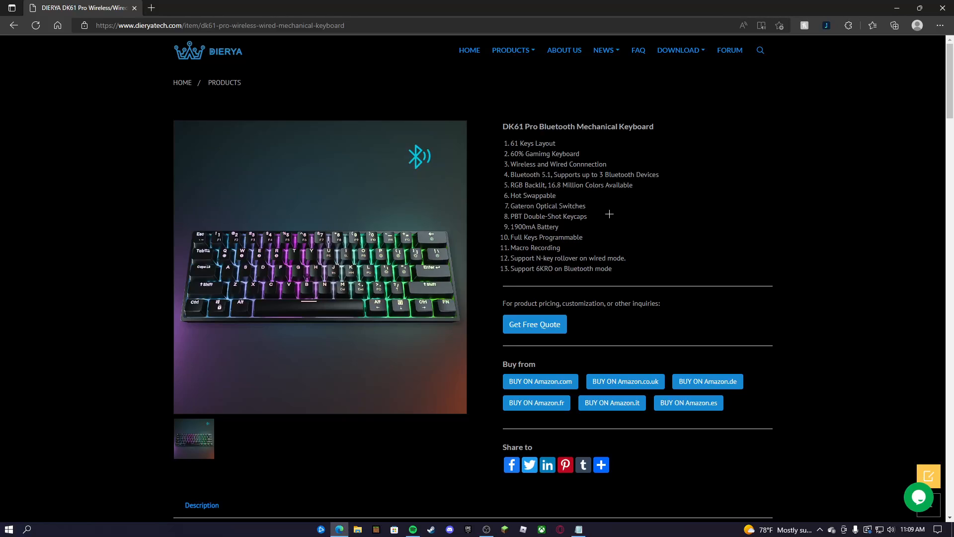
{"action": "mouse_move", "coordinate": [627, 220]}
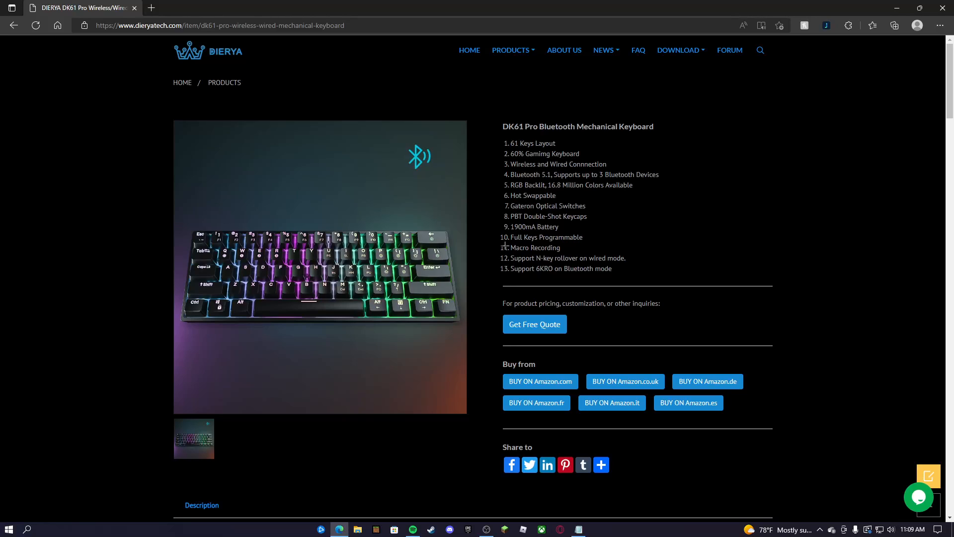
{"action": "mouse_move", "coordinate": [506, 247]}
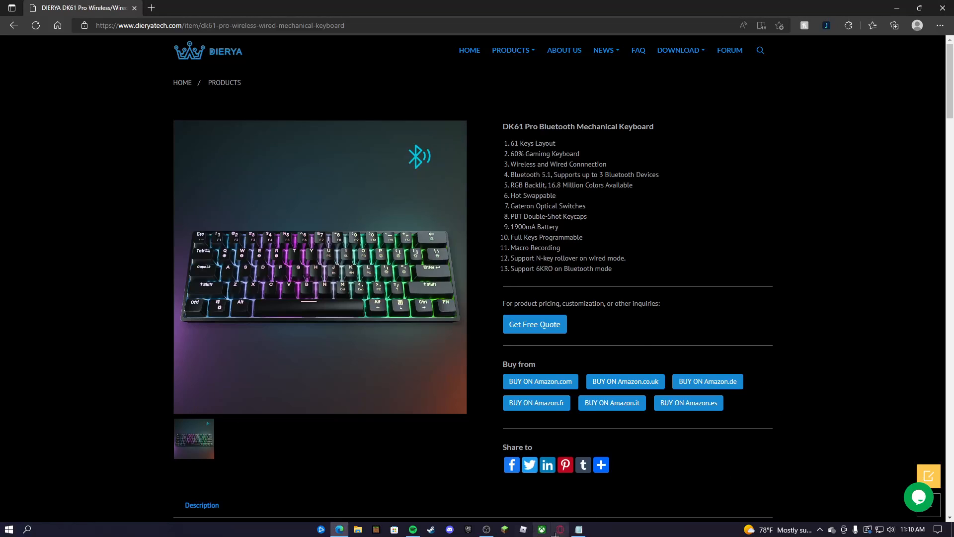
{"action": "left_click", "coordinate": [577, 528]}
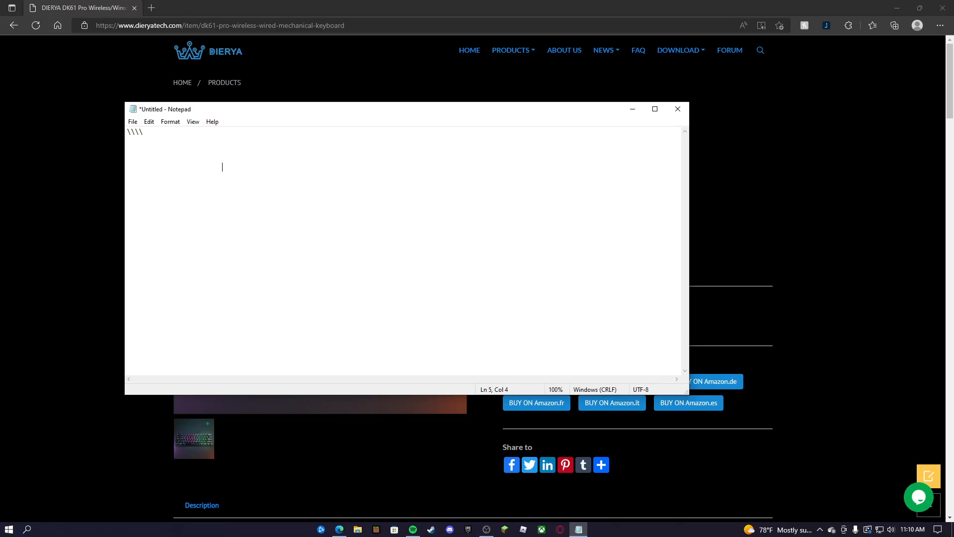
Type an introductory test sentence starting 'HI HELLO MY NAME IS AL...' into the note.
{"action": "left_click", "coordinate": [132, 109]}
{"action": "type", "text": "HF"}
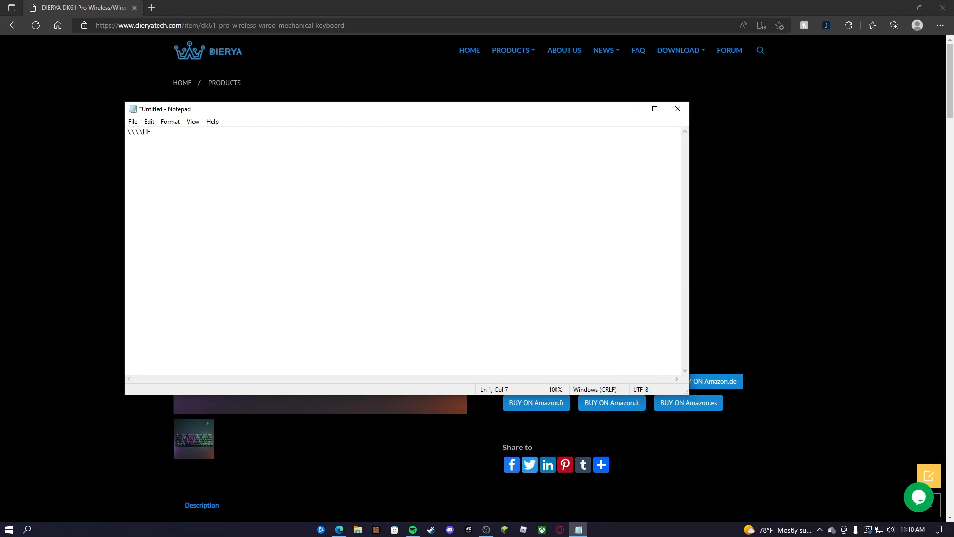
{"action": "type", "text": "HI HE"}
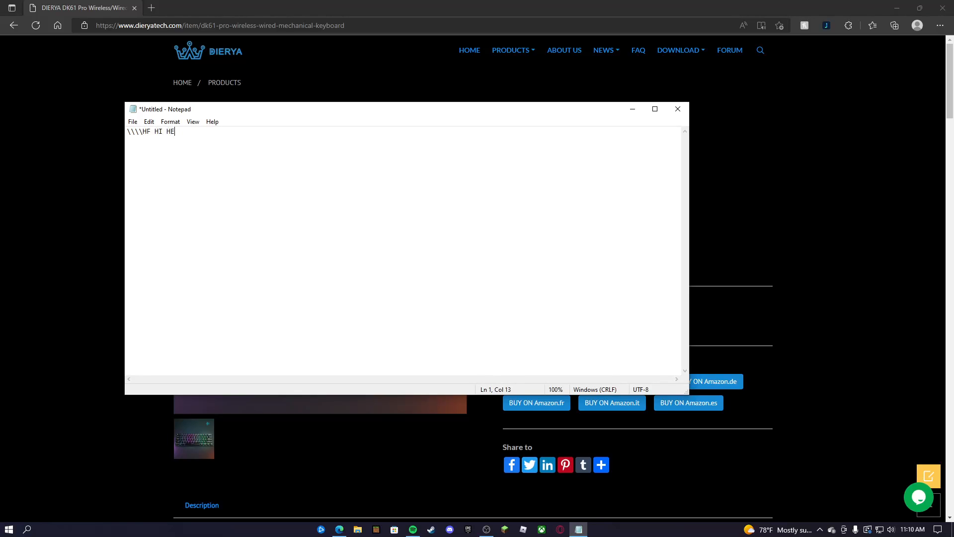
{"action": "type", "text": "LLO MY"}
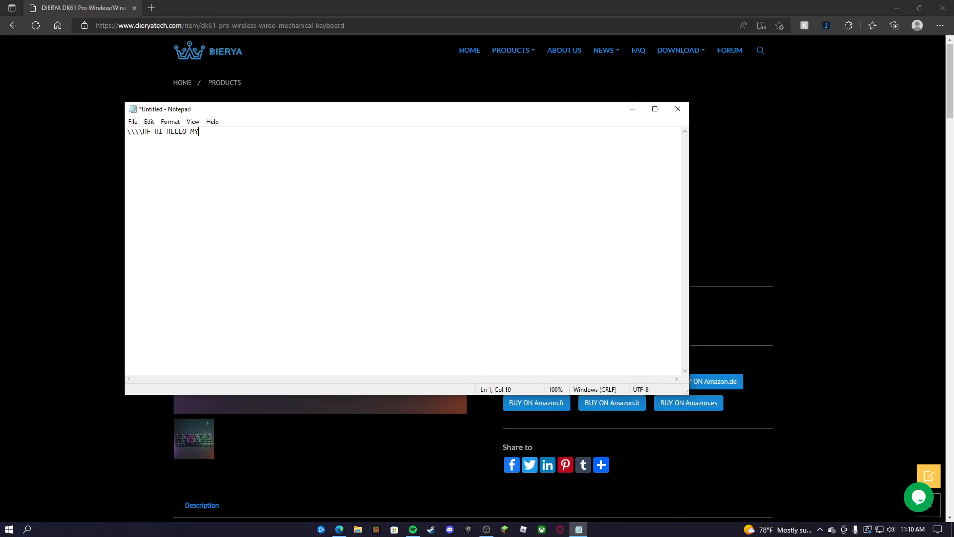
{"action": "type", "text": "NAME IS ALEK AND T"}
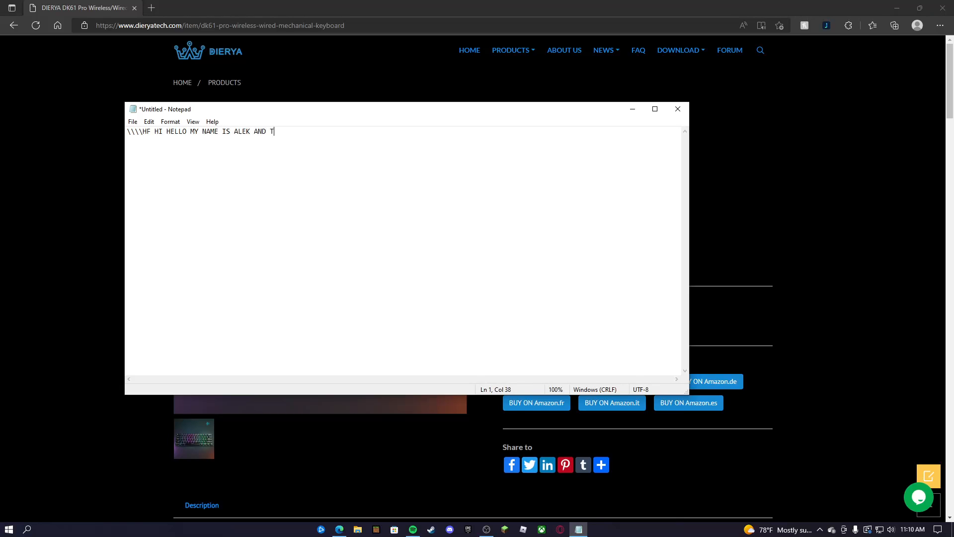
{"action": "type", "text": "HIS"}
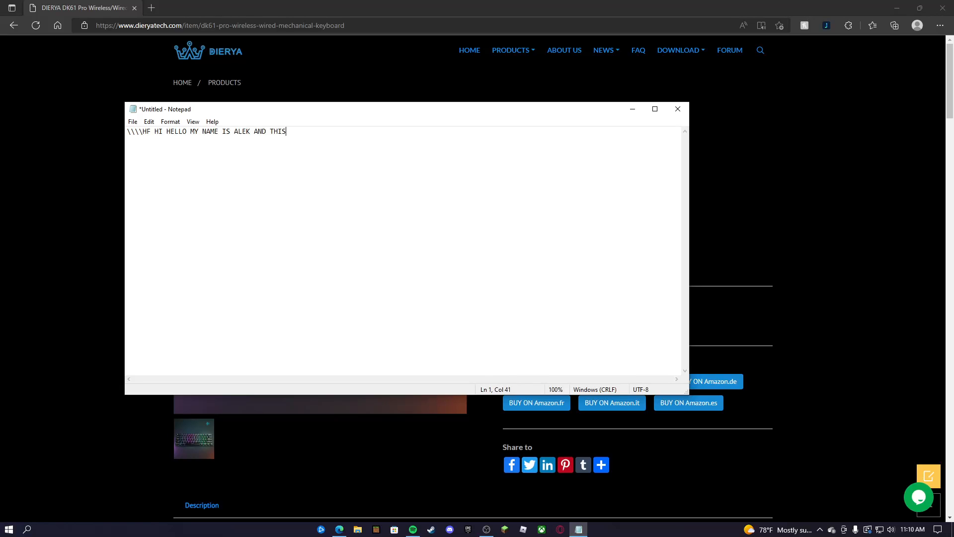
{"action": "type", "text": "CHANNEL IS ABOUT ALEK"}
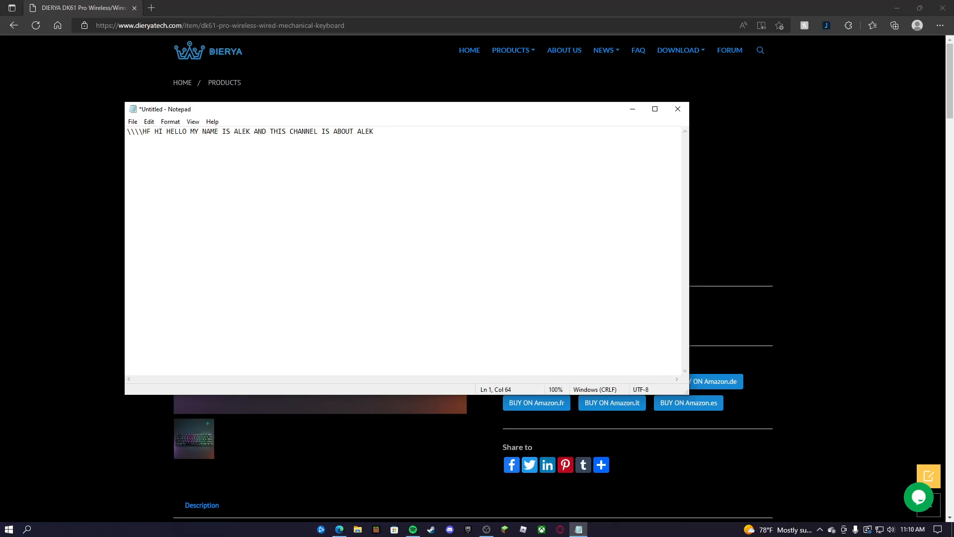
{"action": "type", "text": "AND NOA"}
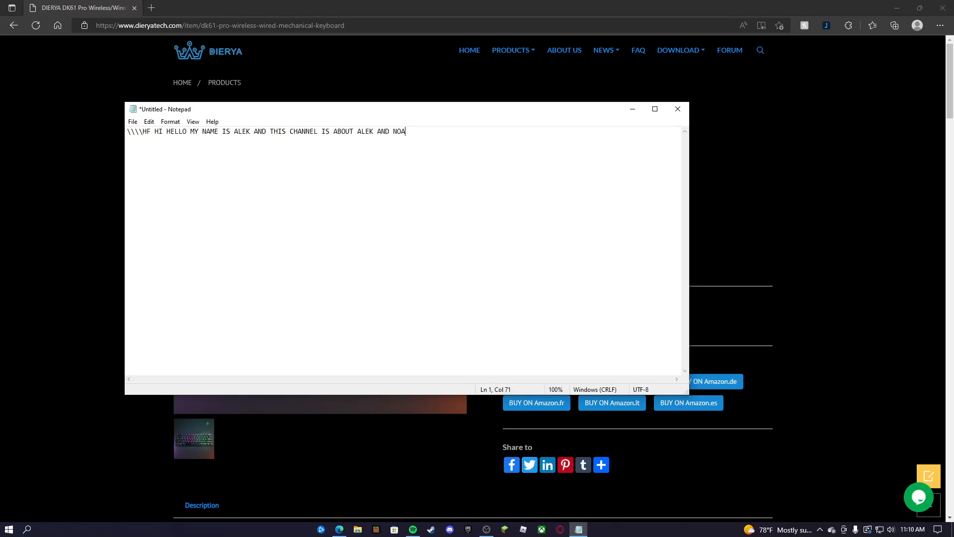
{"action": "type", "text": "H"}
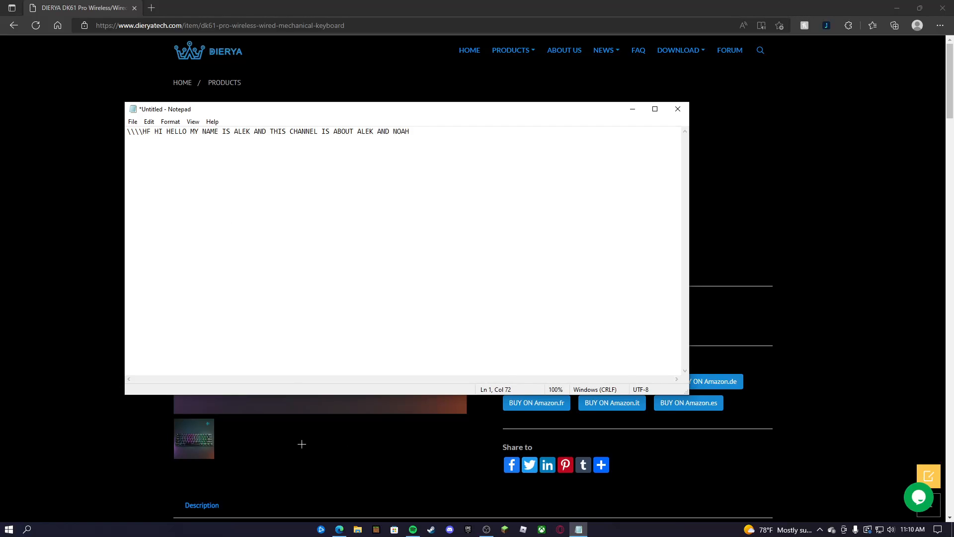
Close the note without saving, returning to the keyboard product page.
{"action": "left_click", "coordinate": [677, 110]}
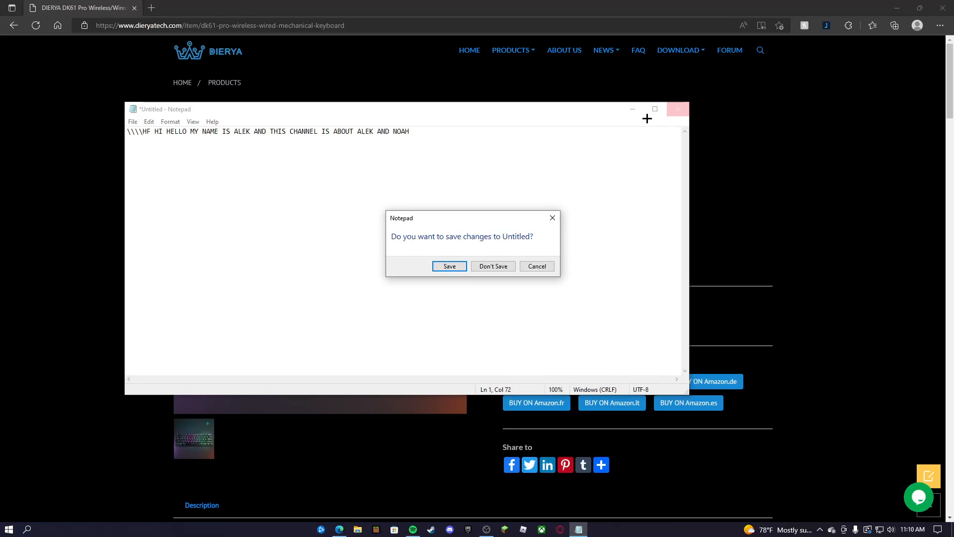
{"action": "left_click", "coordinate": [493, 267]}
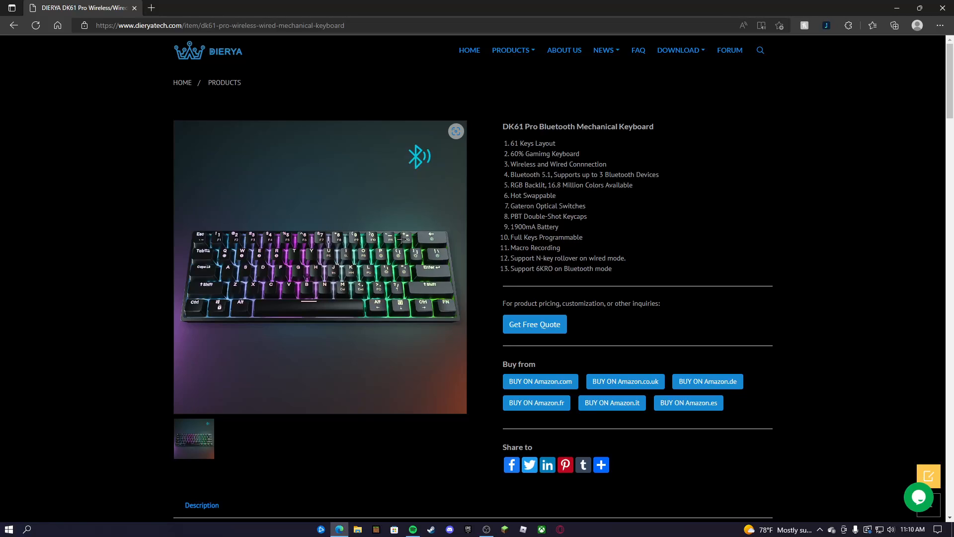
{"action": "mouse_move", "coordinate": [409, 140]}
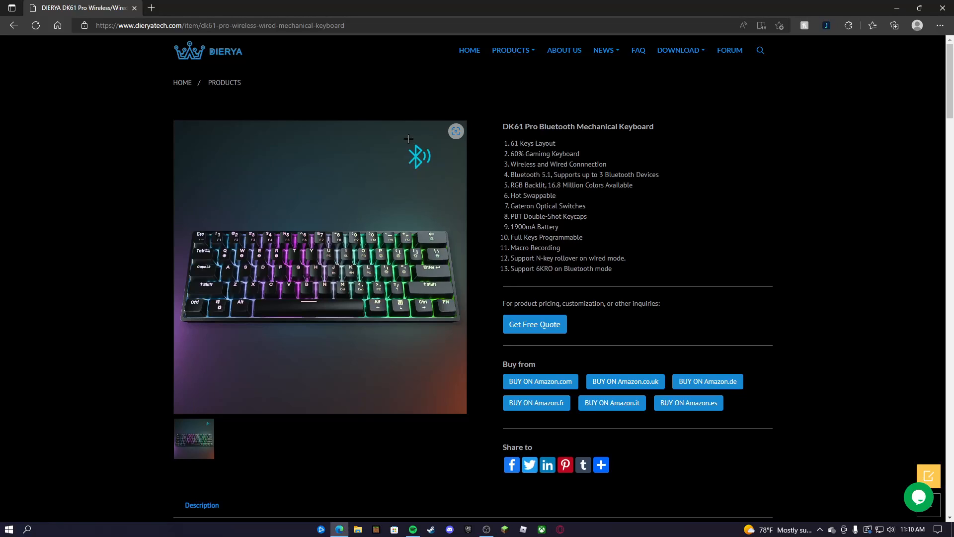
{"action": "mouse_move", "coordinate": [335, 311]}
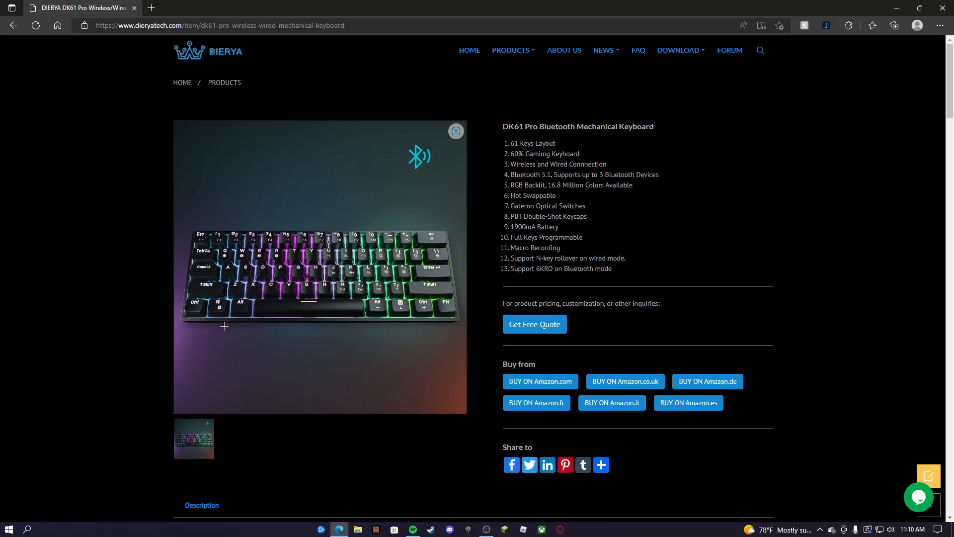
{"action": "mouse_move", "coordinate": [229, 341]}
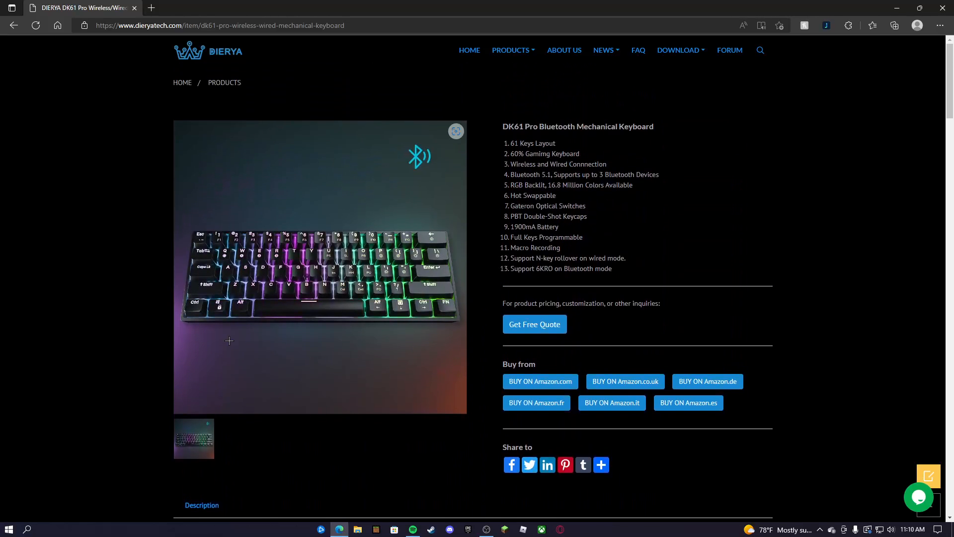